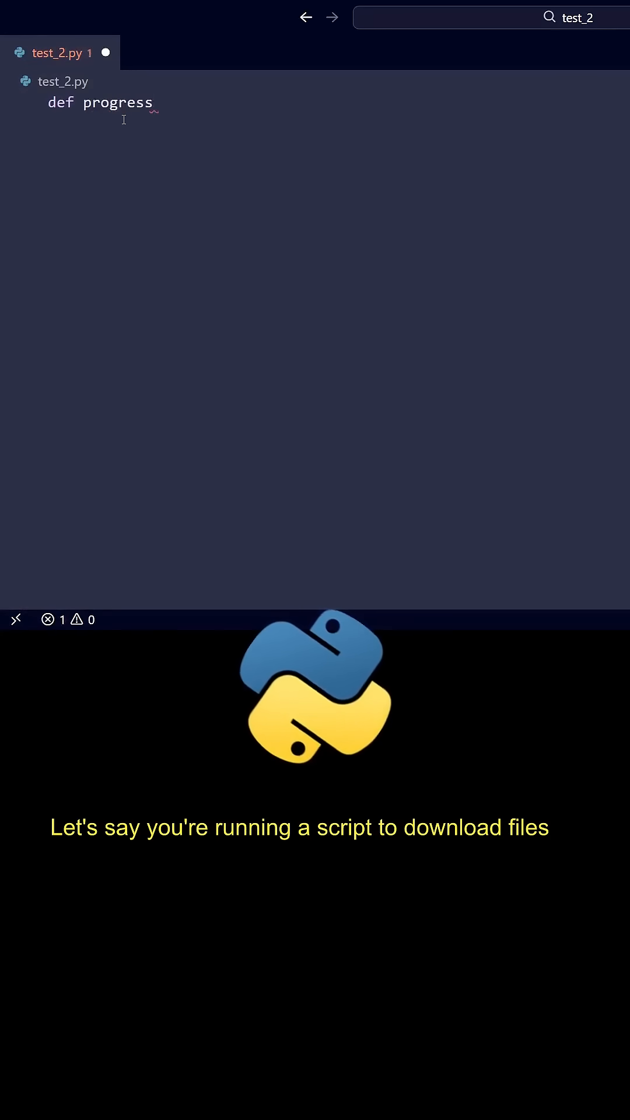
Define progress_bar(done, total, width=10) with a docstring showing a Santa-and-tree emoji bar at 30%.
{"action": "type", "text": "_bar(done, total)"}
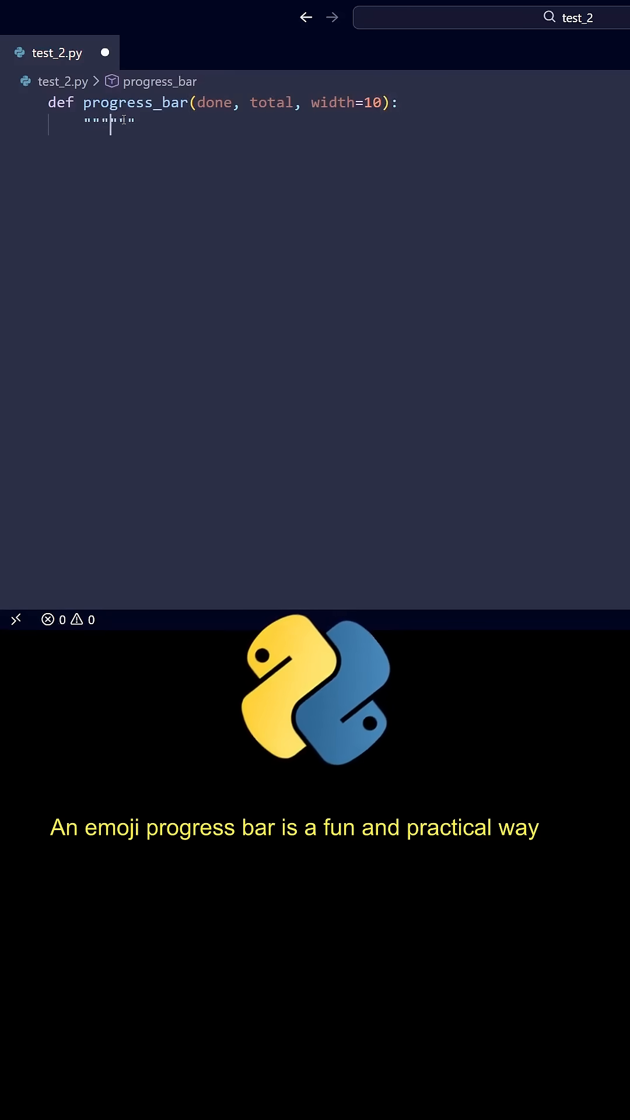
{"action": "type", "text": "Return a string like:"}
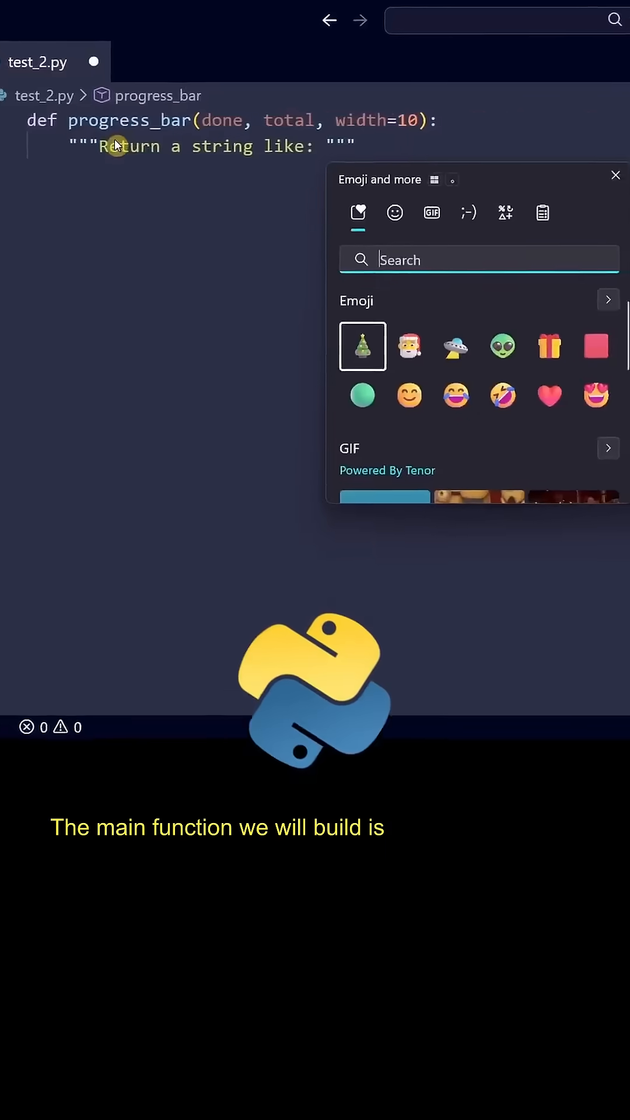
{"action": "left_click", "coordinate": [362, 346]}
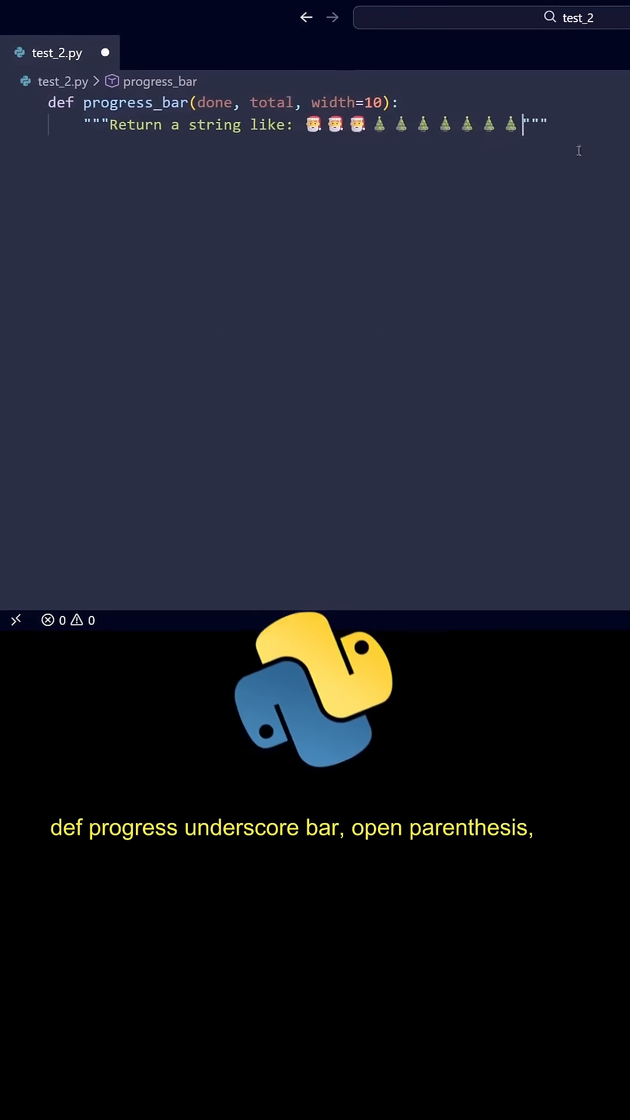
{"action": "type", "text": "30%"}
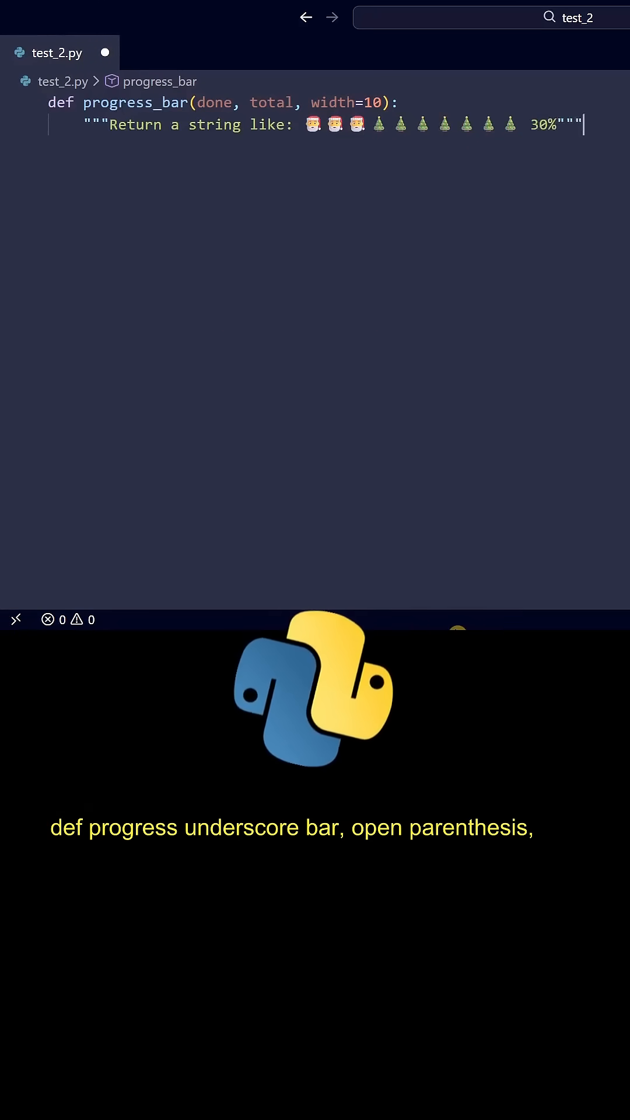
{"action": "type", "text": "if total <"}
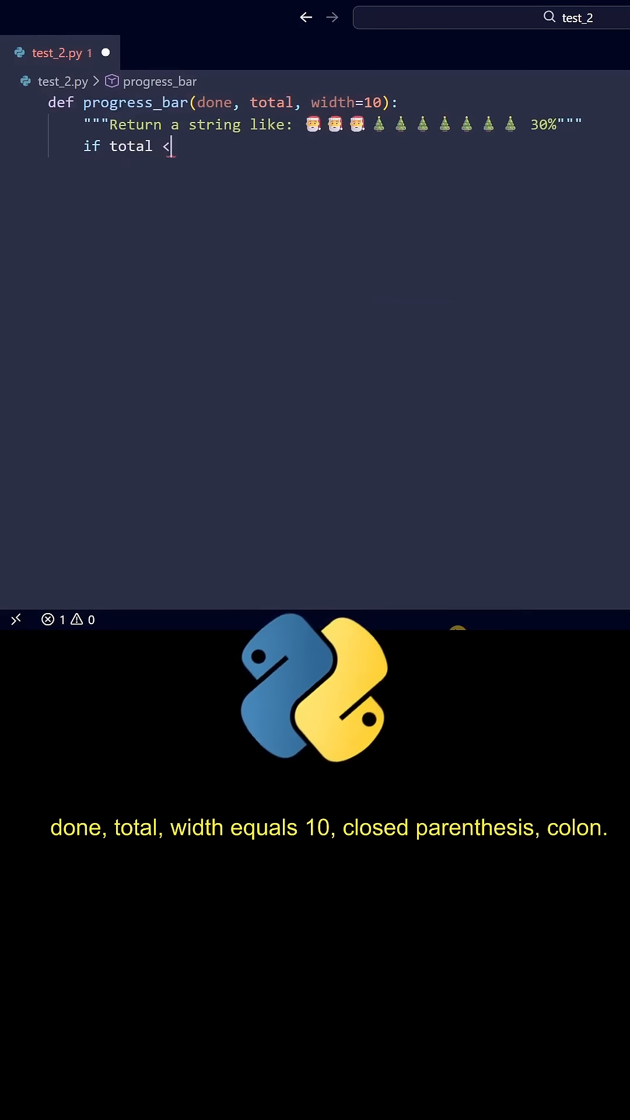
Guard total <= 0 with "No work to do.", then compute ratio = done / total and filled = int(ratio * width).
{"action": "type", "text": "= 0:"}
{"action": "type", "text": "ratio ="}
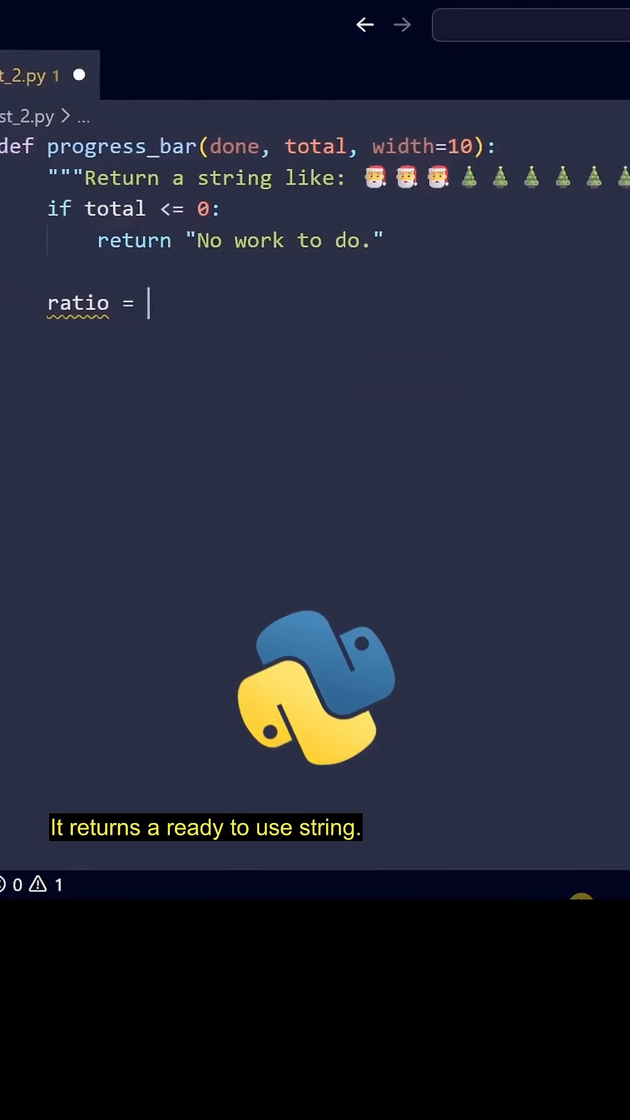
{"action": "type", "text": "done /"}
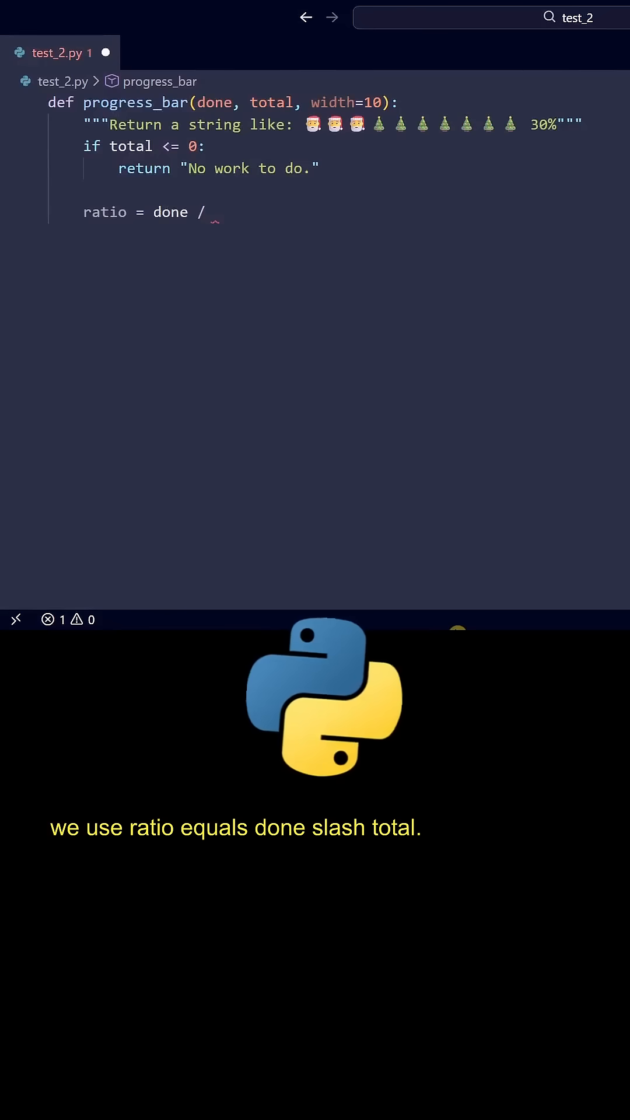
{"action": "type", "text": "total"}
{"action": "type", "text": "filled = int(ratio *"}
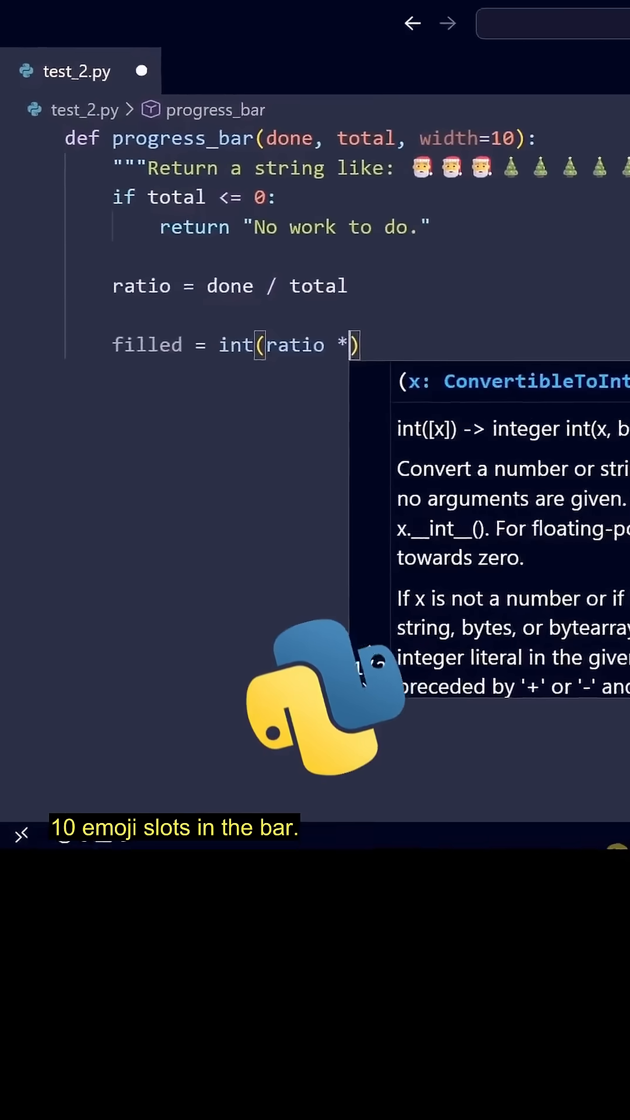
{"action": "type", "text": "width)"}
{"action": "type", "text": "empty_block = \"🎄"}
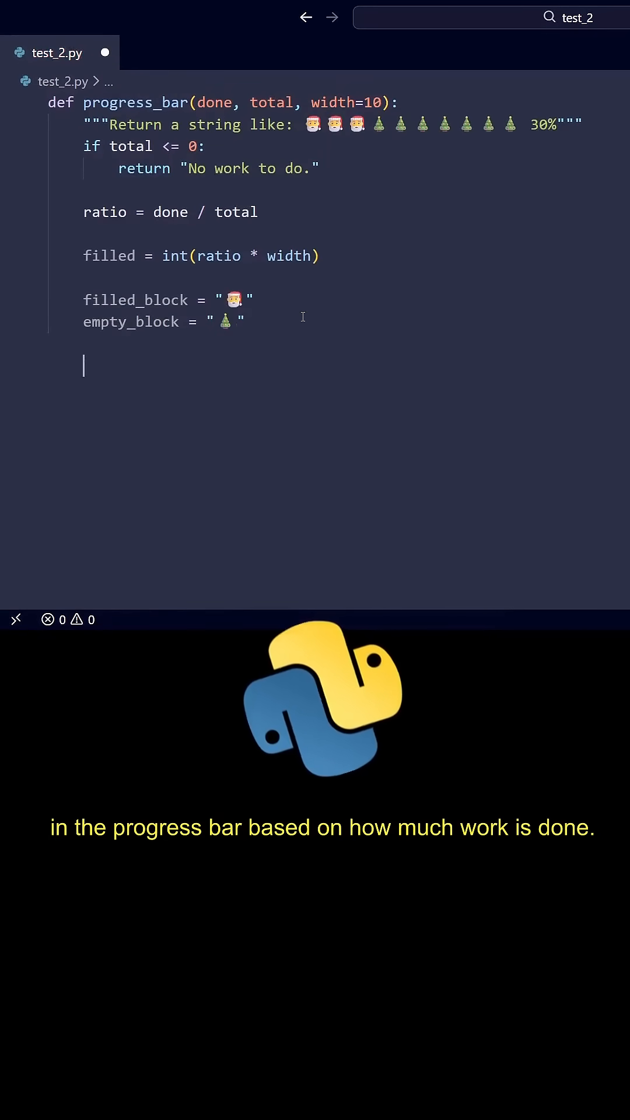
Build bar from filled_block, compute percent = int(ratio * 100), and return f"{bar} {percent}%".
{"action": "type", "text": "bar = filled_block * filled + empty_block * (width - filled)"}
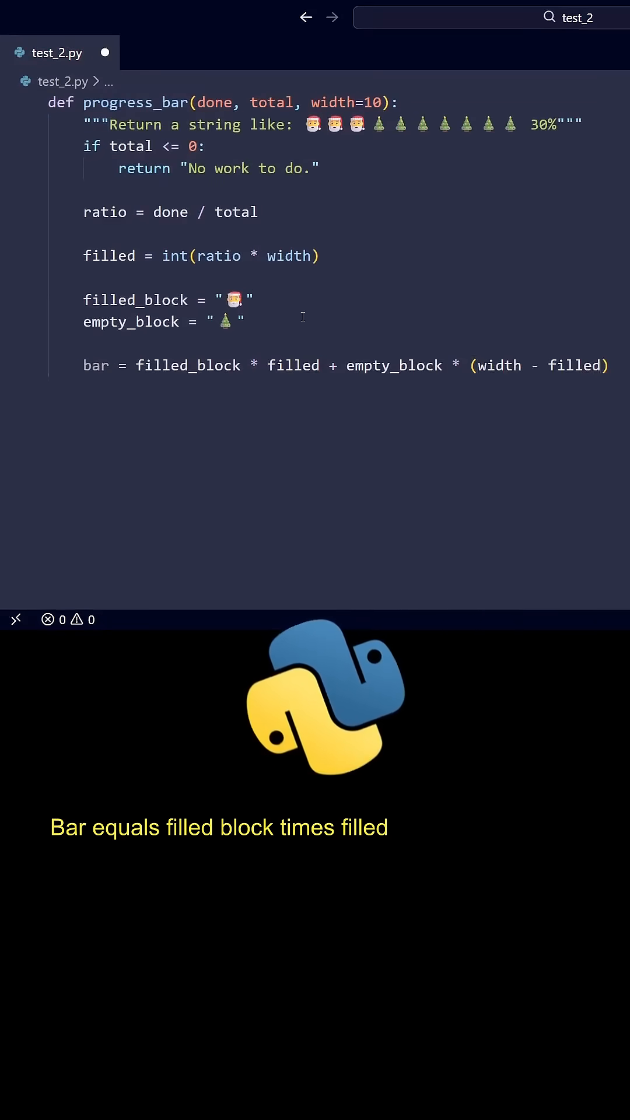
{"action": "type", "text": "percent = int(ratio * 100)"}
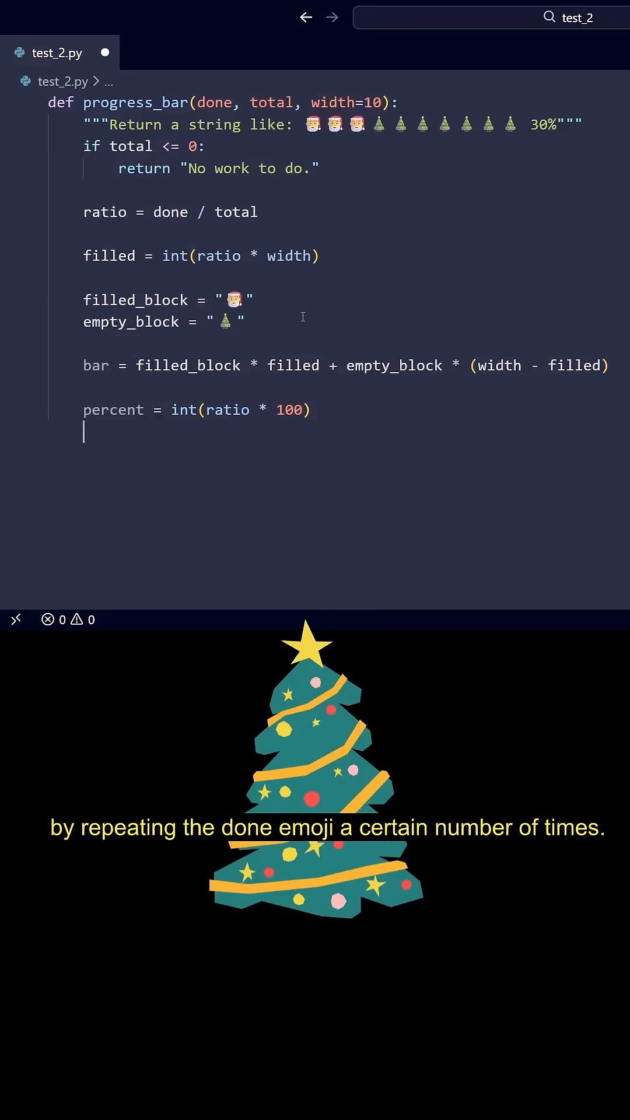
{"action": "type", "text": "return f\"()\""}
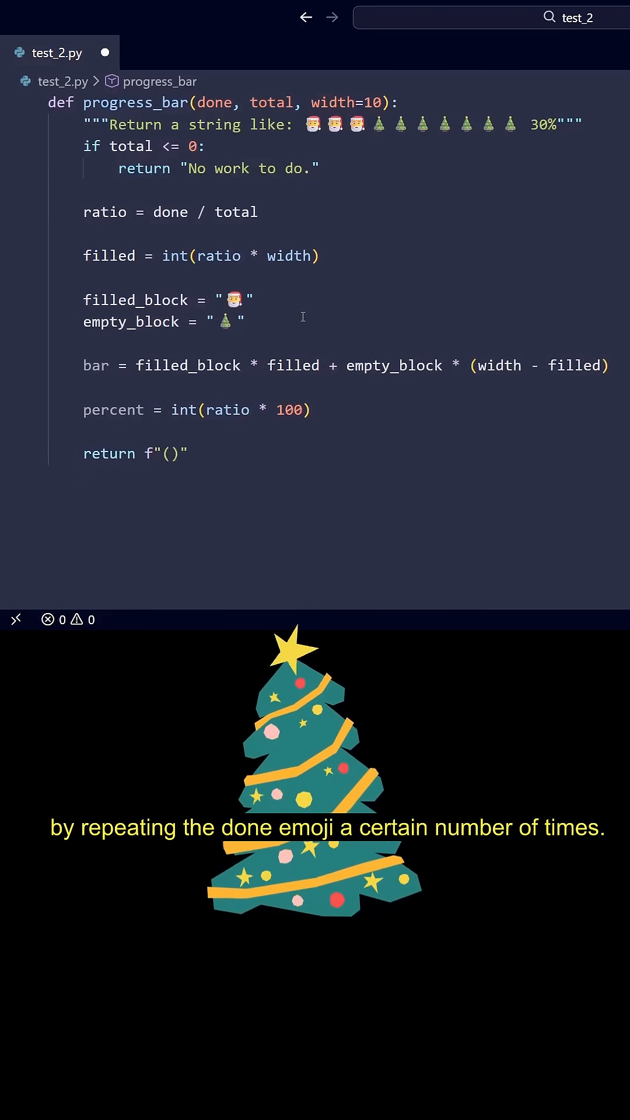
{"action": "type", "text": "{bar} {percent}%"}
{"action": "type", "text": "total_t"}
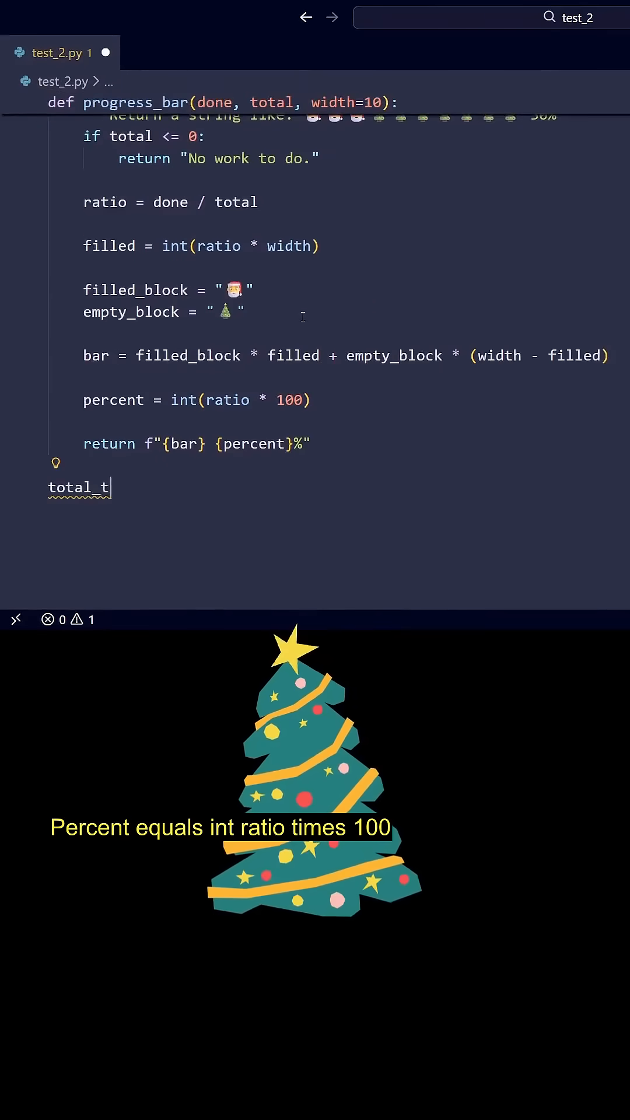
Set total_tasks = 10 and loop done over range(0, total_tasks + 1, 3), starting print(progress_bar.
{"action": "type", "text": "asks = 10"}
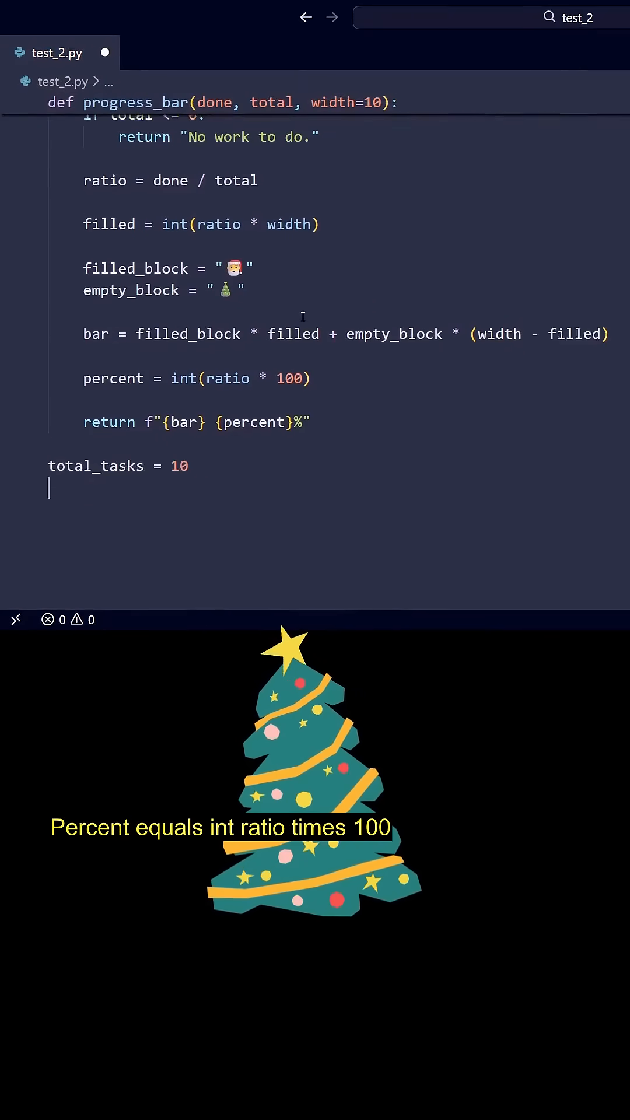
{"action": "type", "text": "for done in range("}
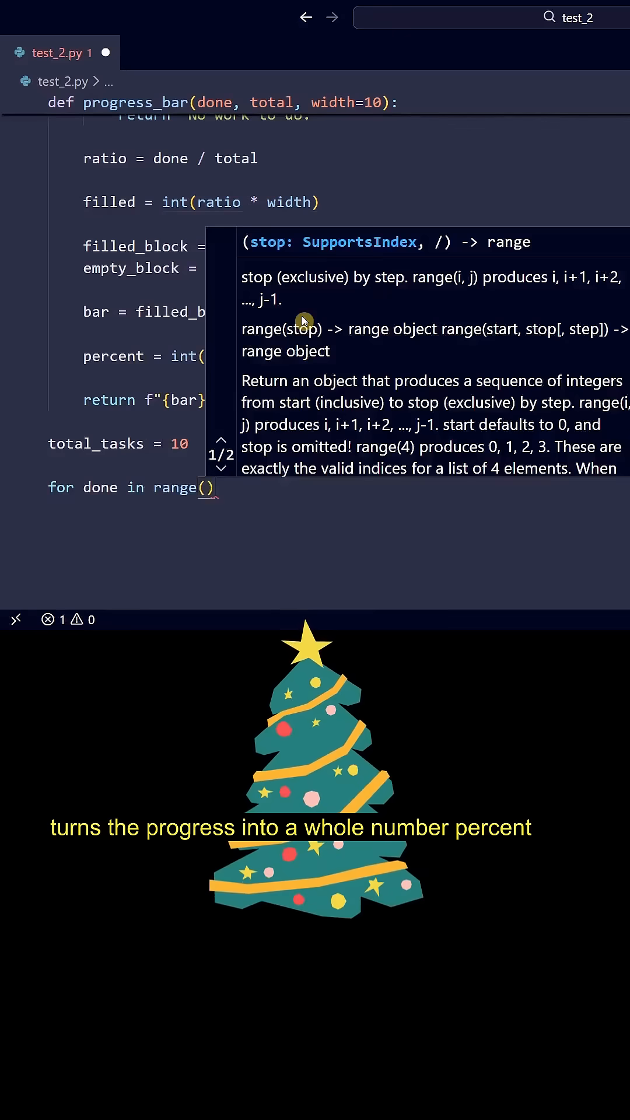
{"action": "type", "text": "0, total_tasks + 1, 3"}
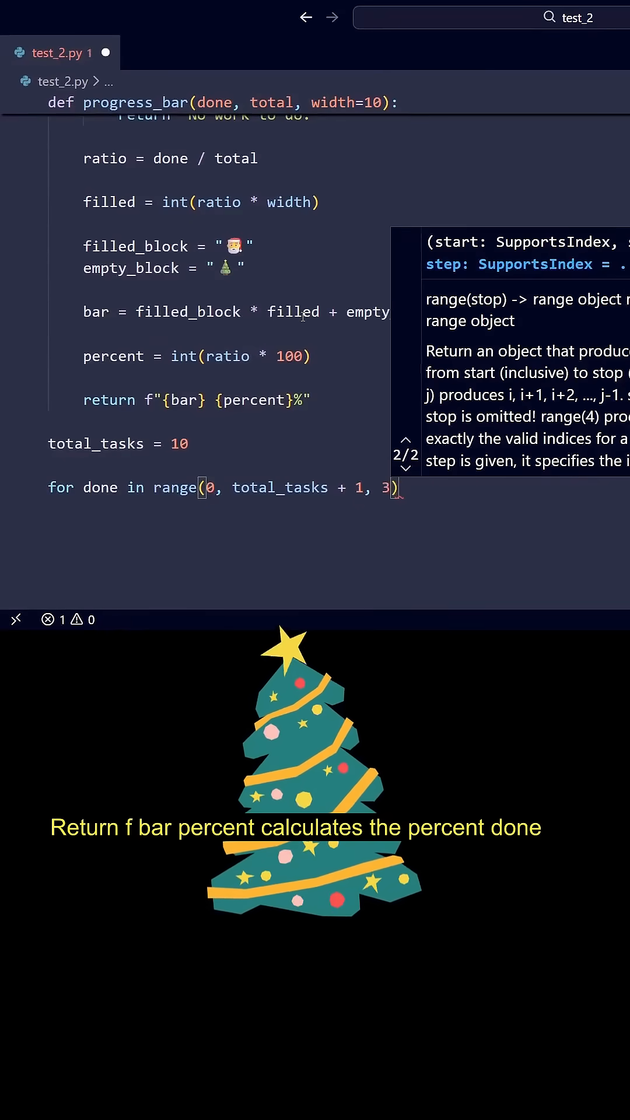
{"action": "type", "text": "print(p"}
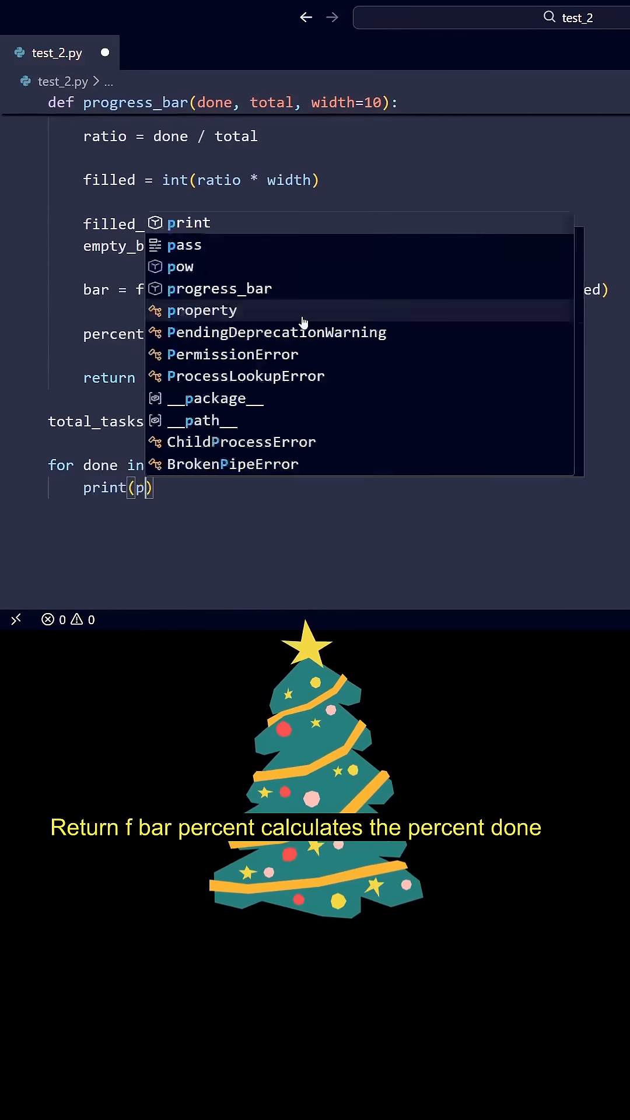